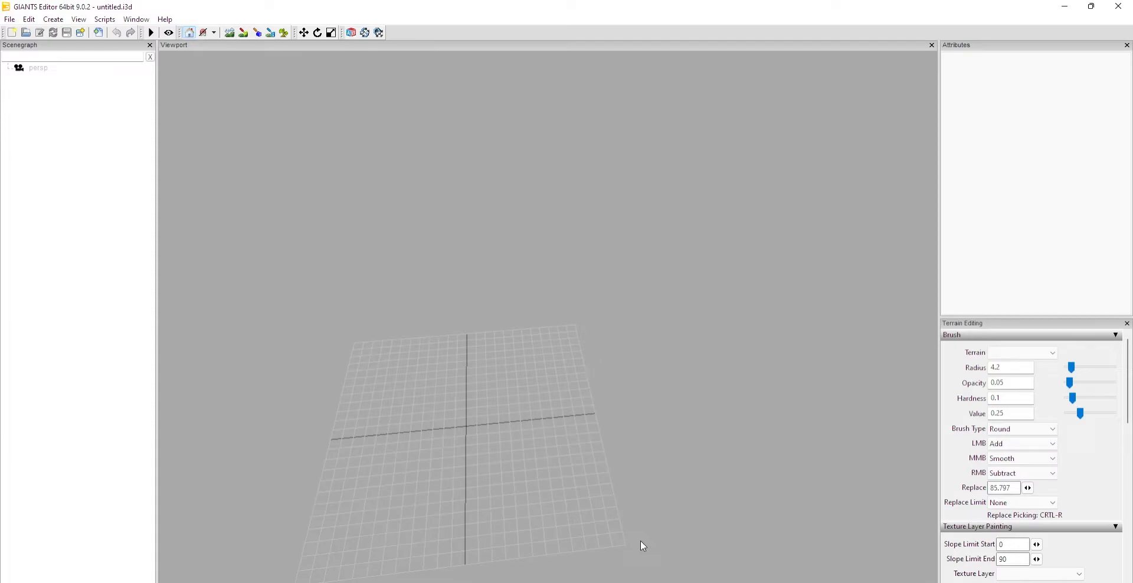
{"action": "mouse_move", "coordinate": [657, 165]}
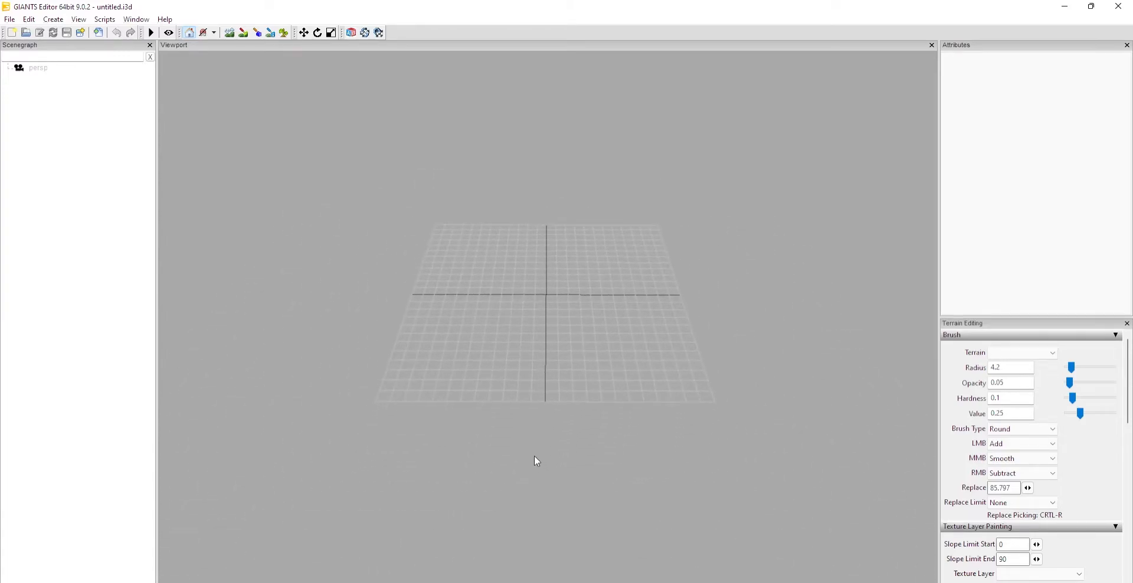
{"action": "mouse_move", "coordinate": [614, 443]}
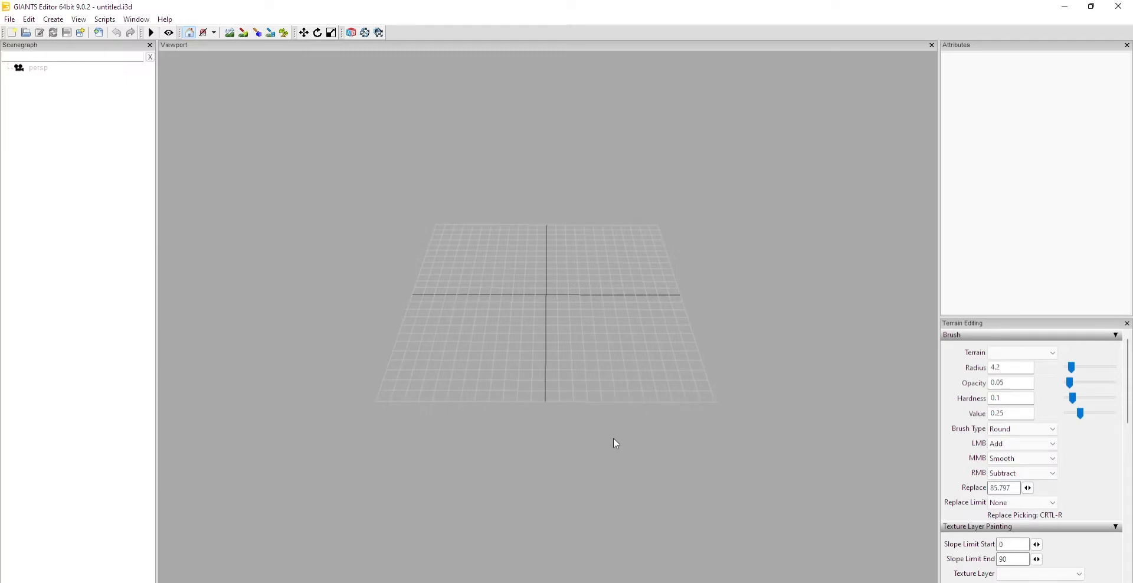
{"action": "mouse_move", "coordinate": [606, 444]}
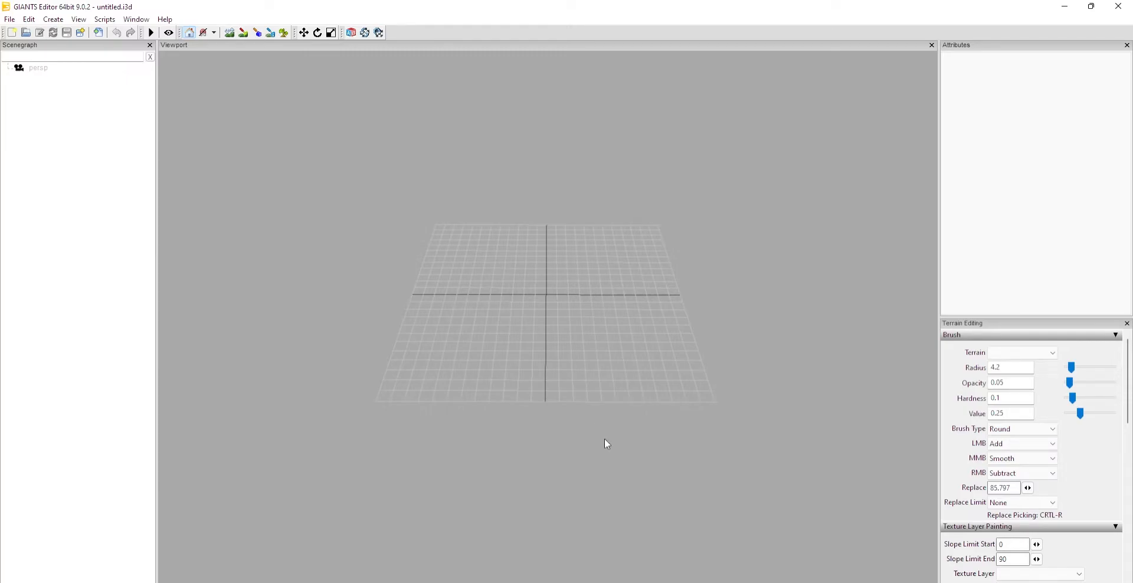
- Zoom and orbit the camera so the empty ground grid sits closer and centred
{"action": "left_click_drag", "start_coordinate": [605, 444], "coordinate": [625, 418]}
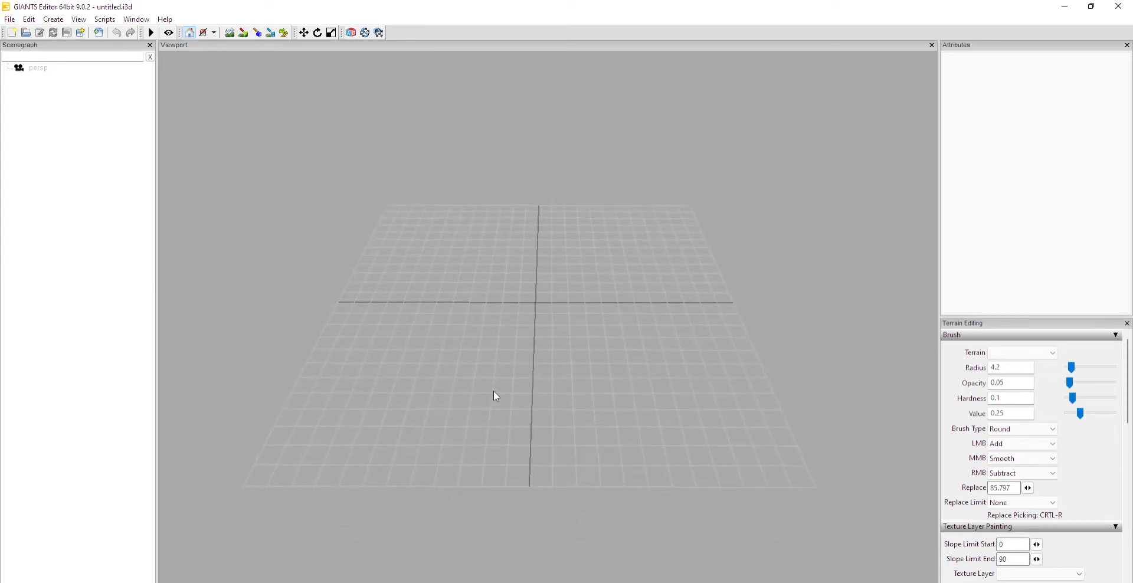
{"action": "mouse_move", "coordinate": [533, 394]}
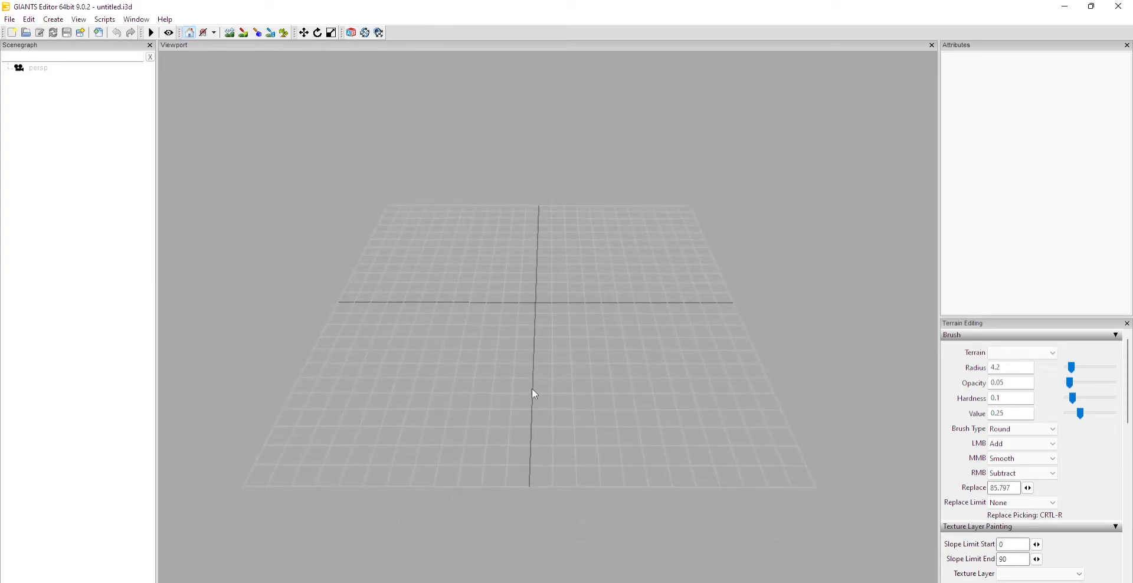
{"action": "mouse_move", "coordinate": [517, 391]}
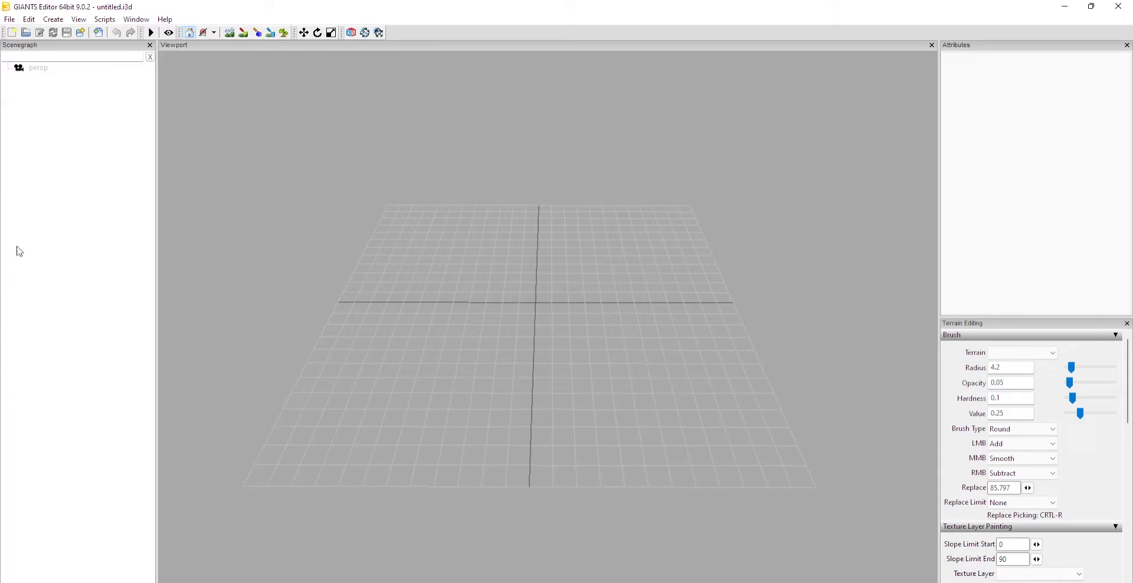
- Start New Mod From Game without saving the untitled scene and scroll the item list of maps and vehicles
{"action": "left_click", "coordinate": [10, 19]}
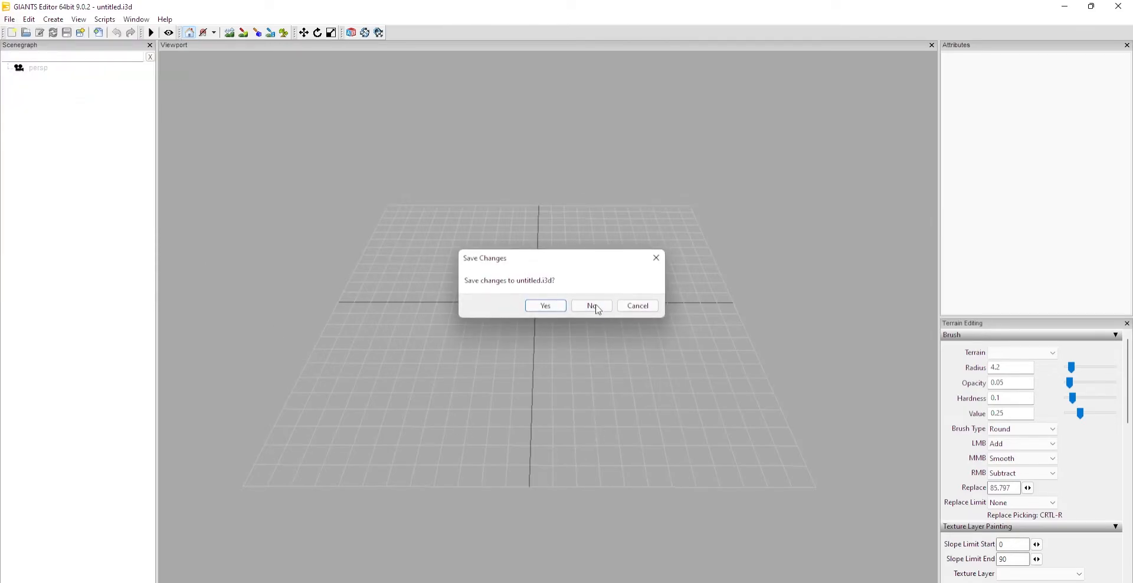
{"action": "left_click", "coordinate": [592, 305]}
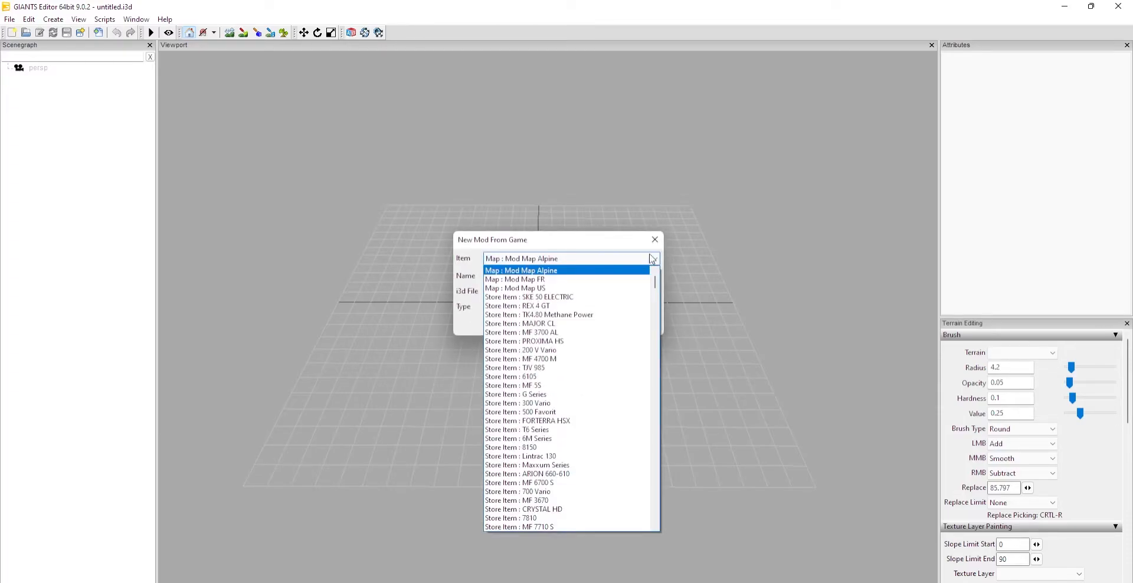
{"action": "mouse_move", "coordinate": [576, 280]}
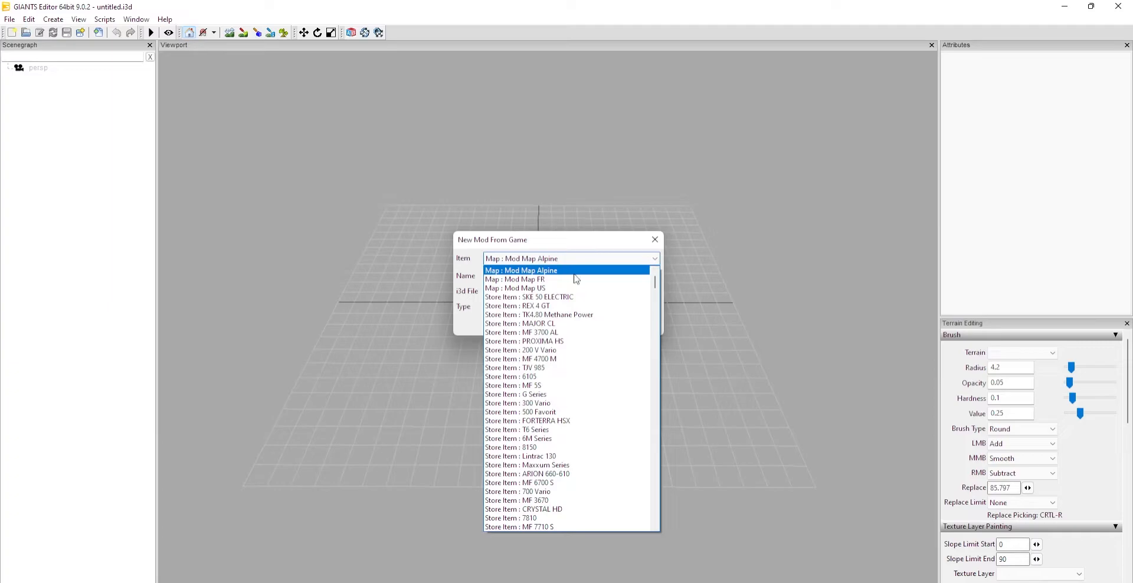
{"action": "scroll", "scroll_direction": "down", "scroll_amount": 3}
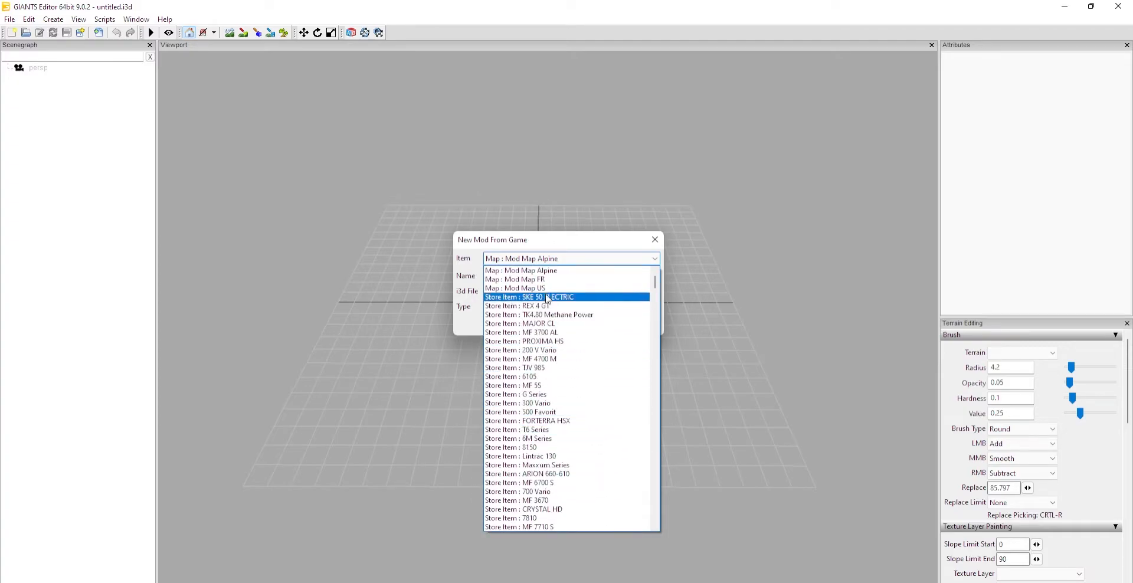
{"action": "mouse_move", "coordinate": [513, 288]}
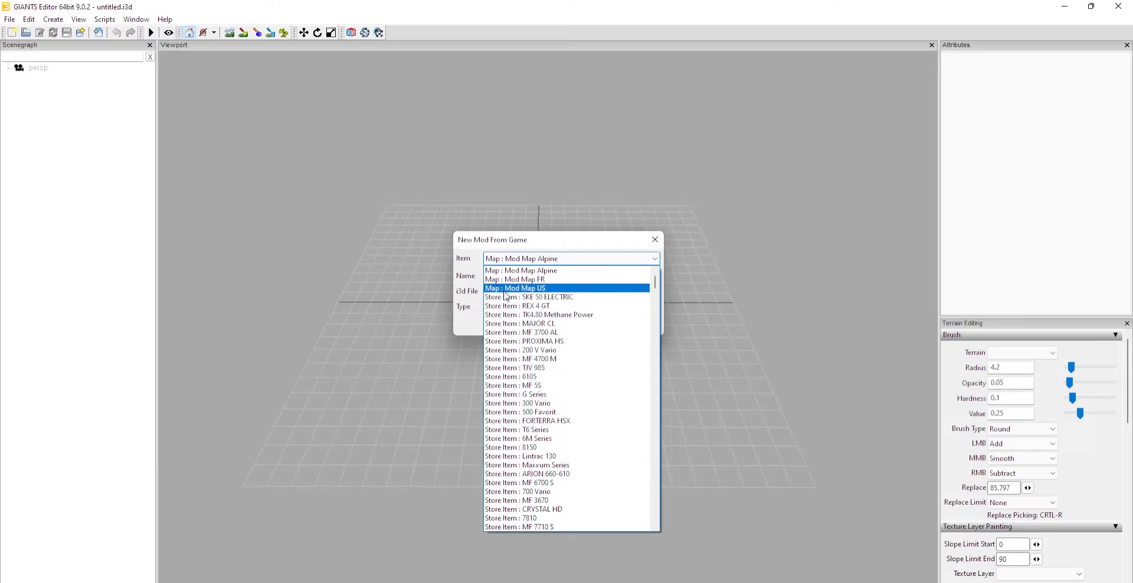
{"action": "mouse_move", "coordinate": [515, 280]}
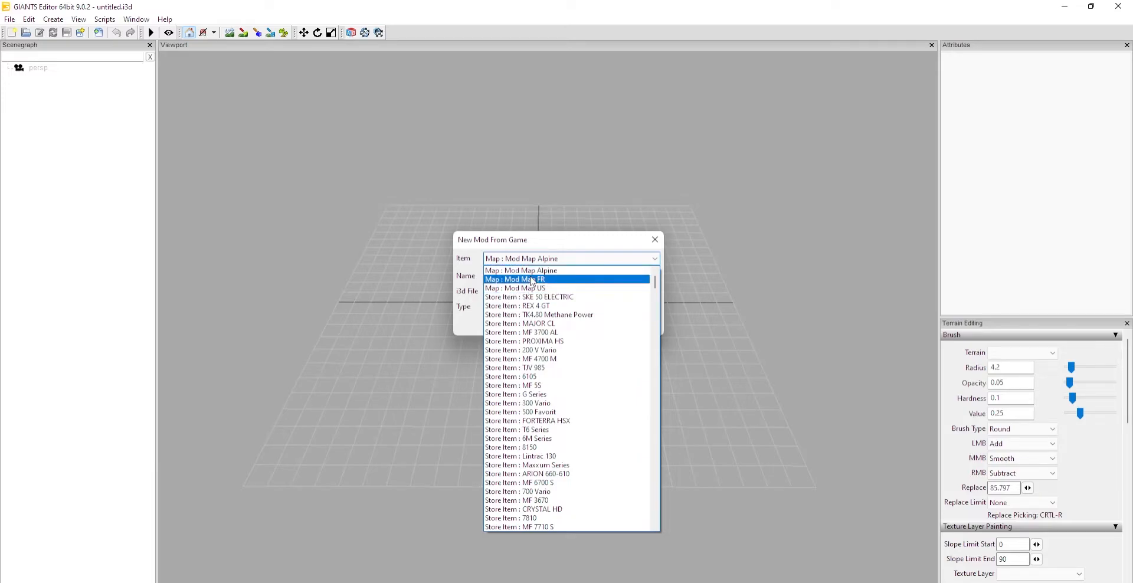
{"action": "mouse_move", "coordinate": [531, 288]}
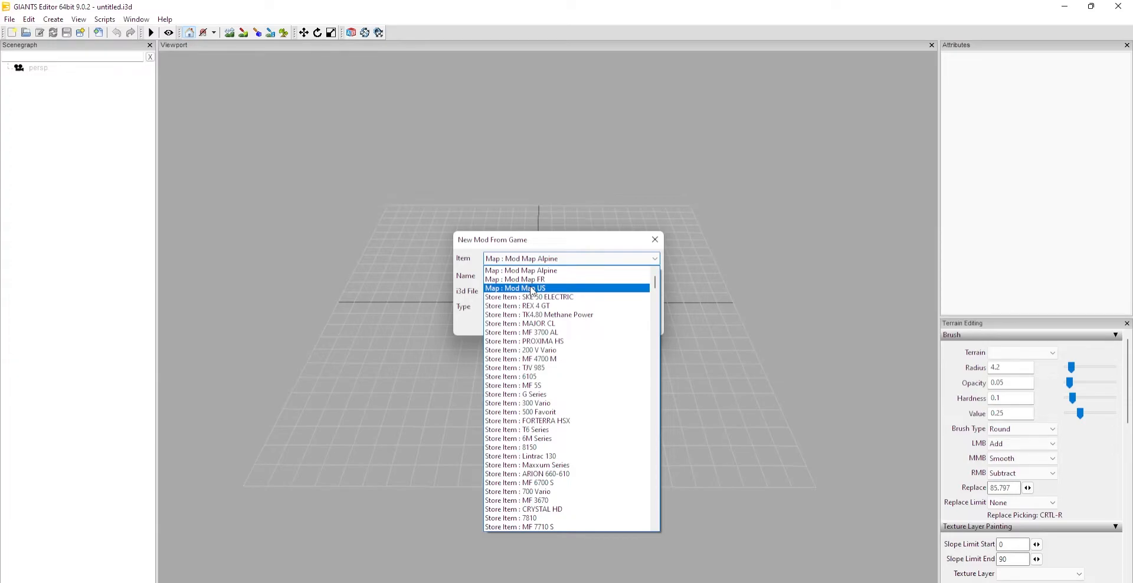
{"action": "mouse_move", "coordinate": [517, 279]}
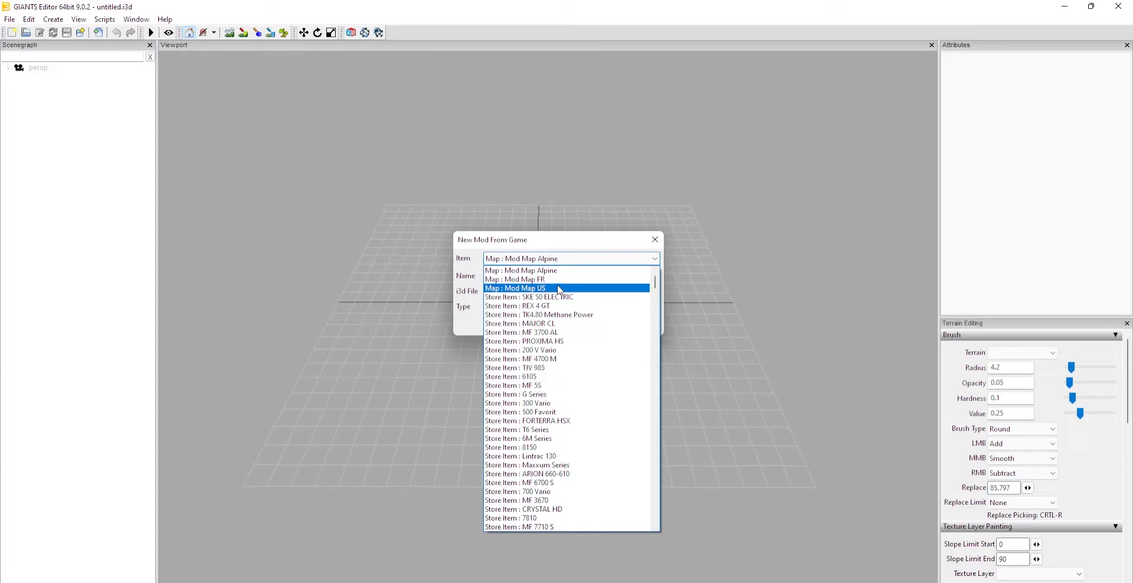
- Choose Map : Mod Map US and accept the Mod_Map_US working directory to load the map
{"action": "left_click", "coordinate": [516, 288]}
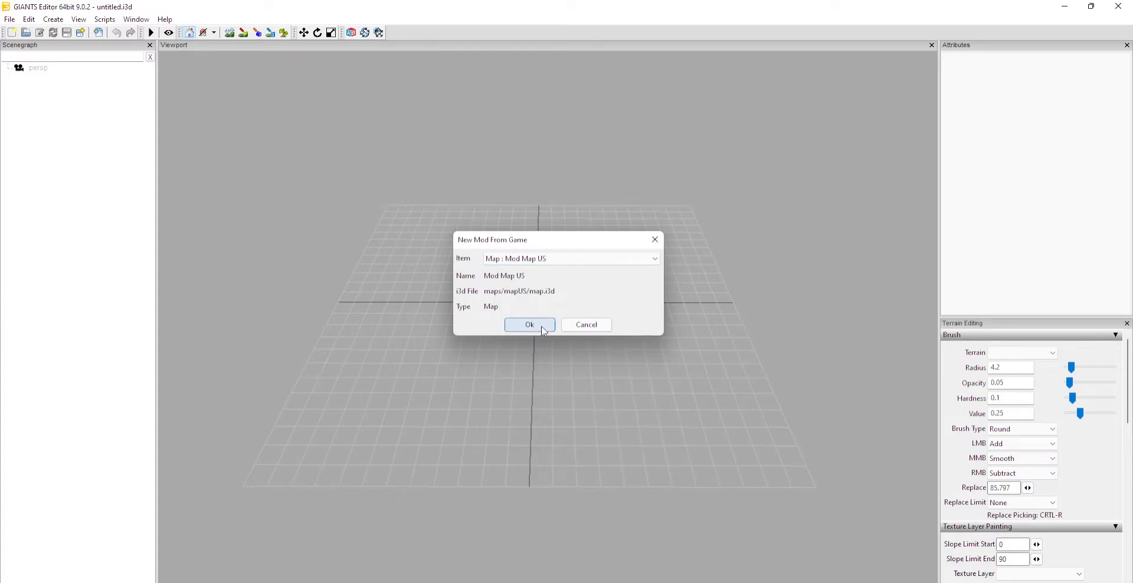
{"action": "left_click", "coordinate": [530, 325]}
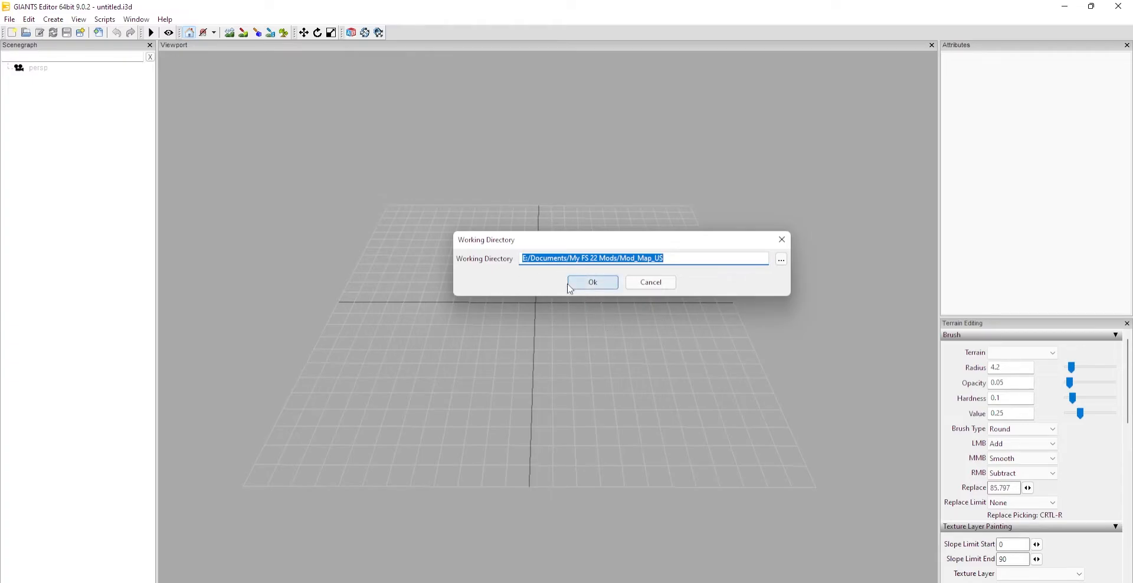
{"action": "mouse_move", "coordinate": [582, 270]}
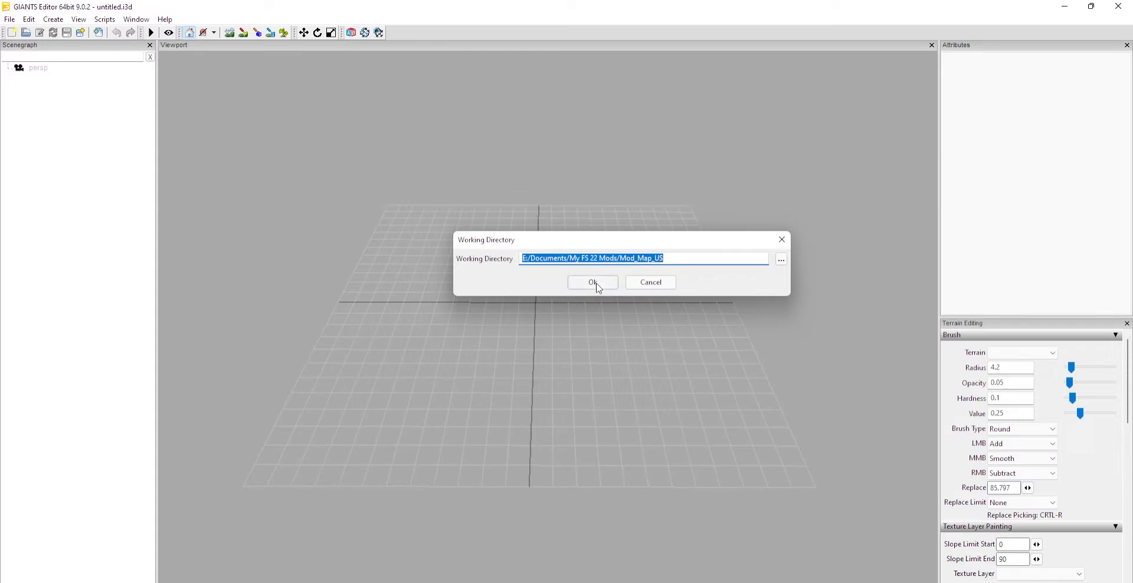
{"action": "left_click", "coordinate": [592, 283]}
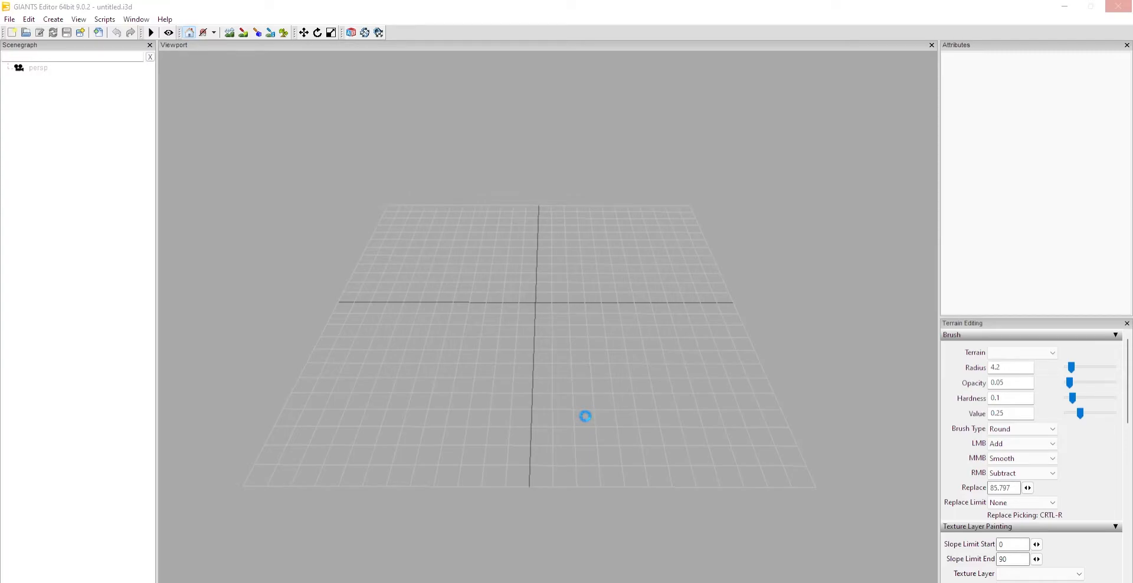
{"action": "mouse_move", "coordinate": [585, 416]}
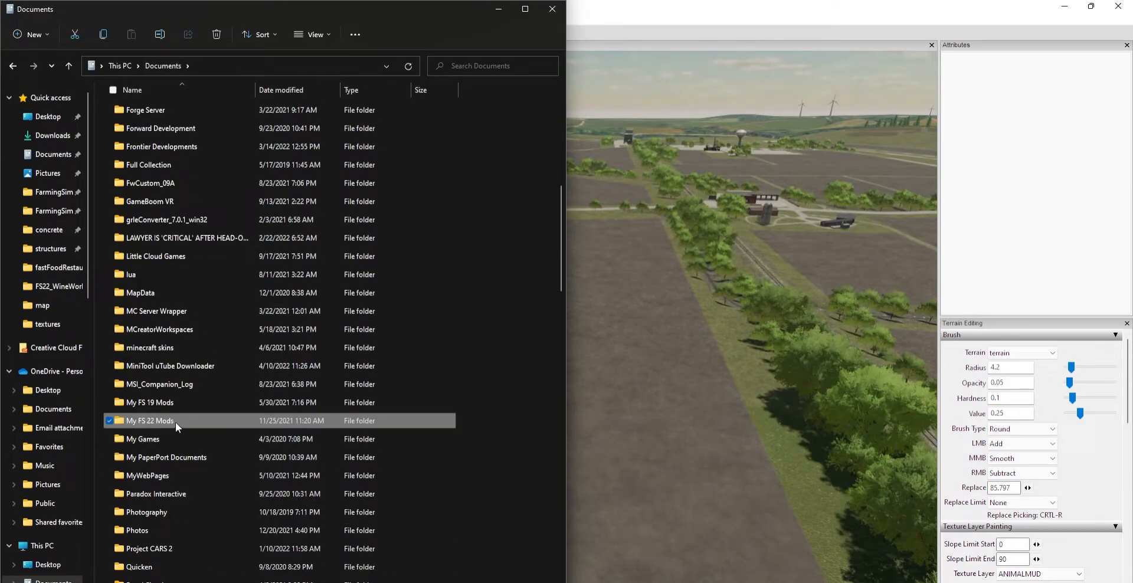
{"action": "double_click", "coordinate": [150, 420]}
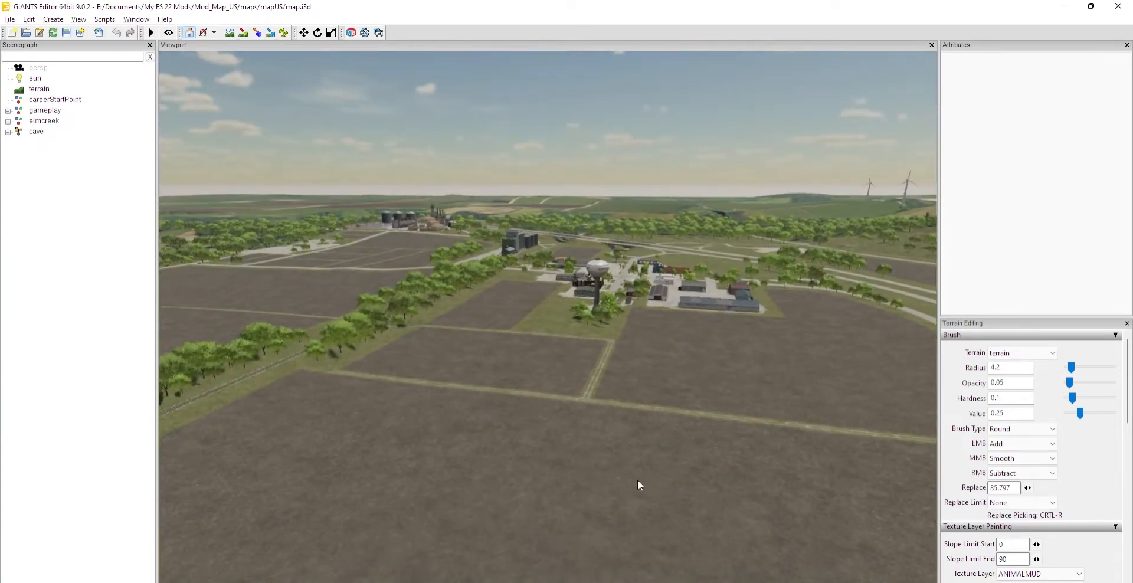
- Fly the camera across the farmland to a close view of the grey-roofed farm building
{"action": "key", "text": "alt"}
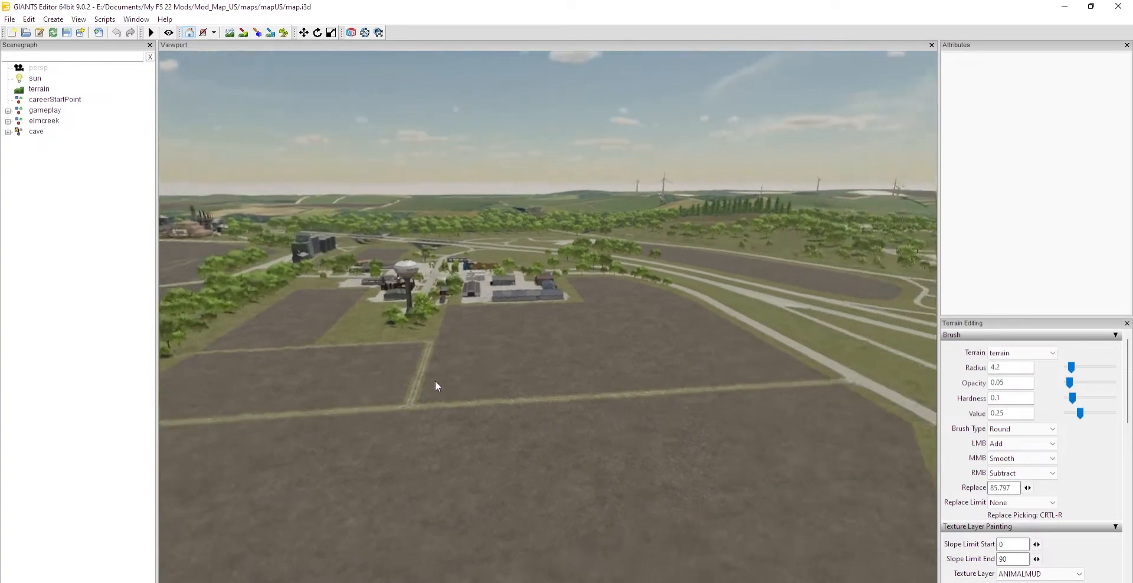
{"action": "left_click_drag", "start_coordinate": [436, 386], "coordinate": [589, 365]}
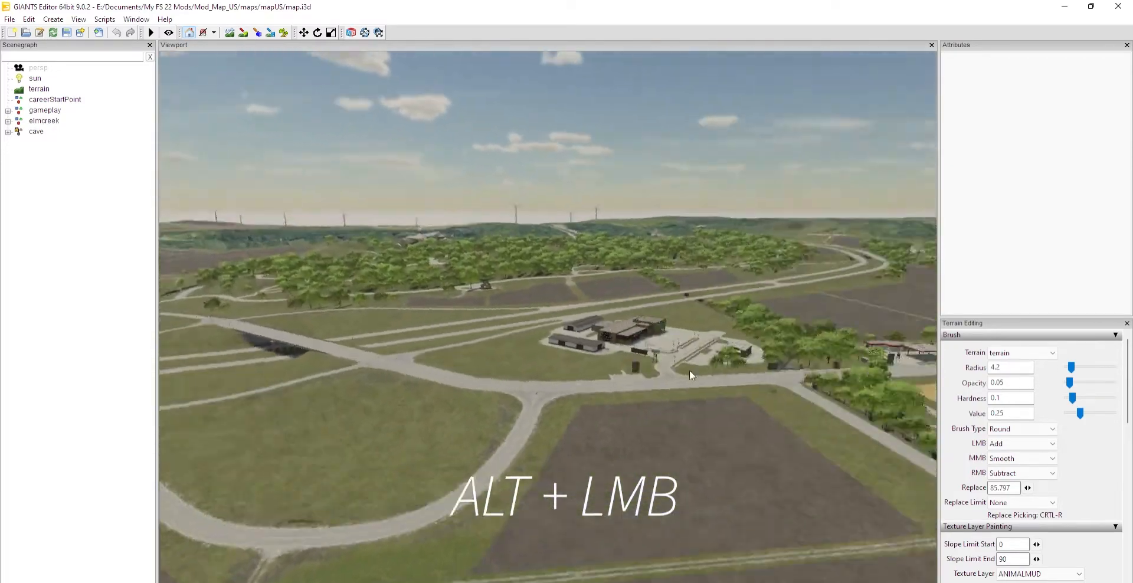
{"action": "left_click_drag", "start_coordinate": [691, 375], "coordinate": [643, 374]}
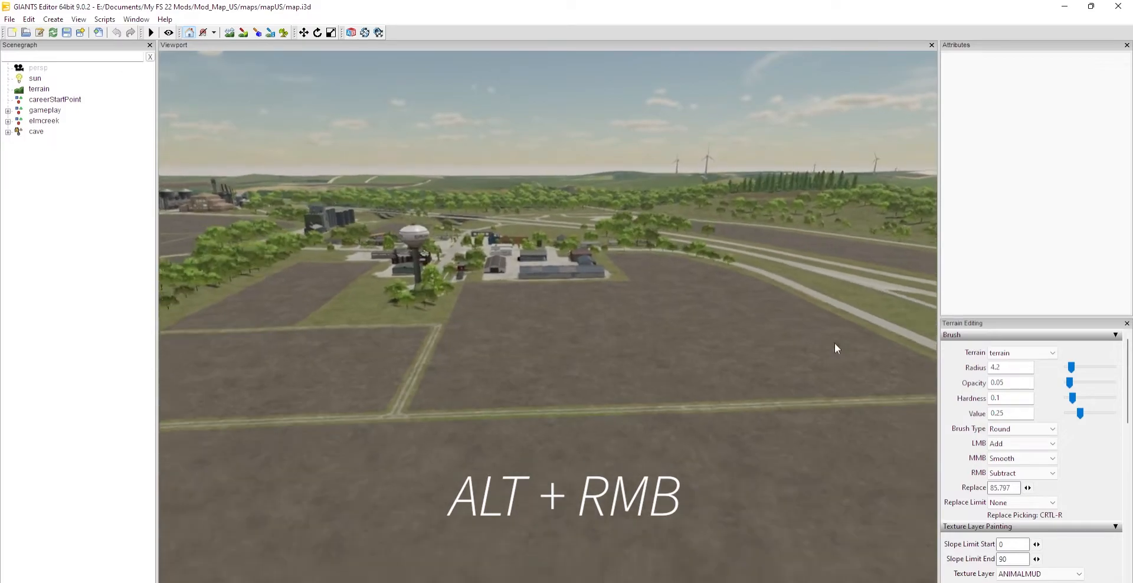
{"action": "left_click_drag", "start_coordinate": [835, 348], "coordinate": [412, 479]}
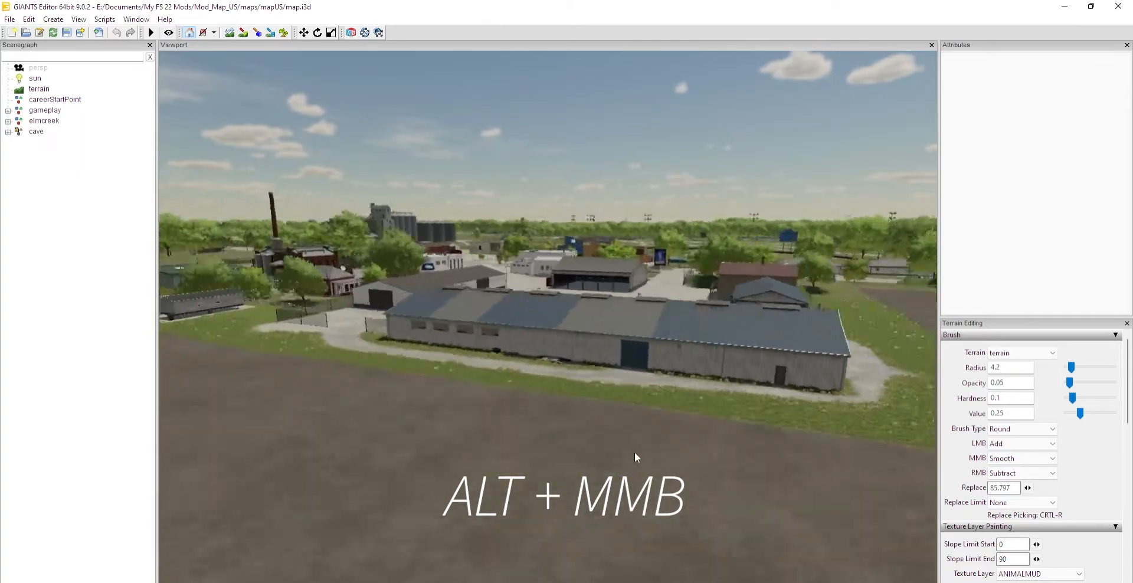
- Pan the view to frame the water-tower town from above the surrounding fields
{"action": "left_click_drag", "start_coordinate": [636, 456], "coordinate": [683, 468]}
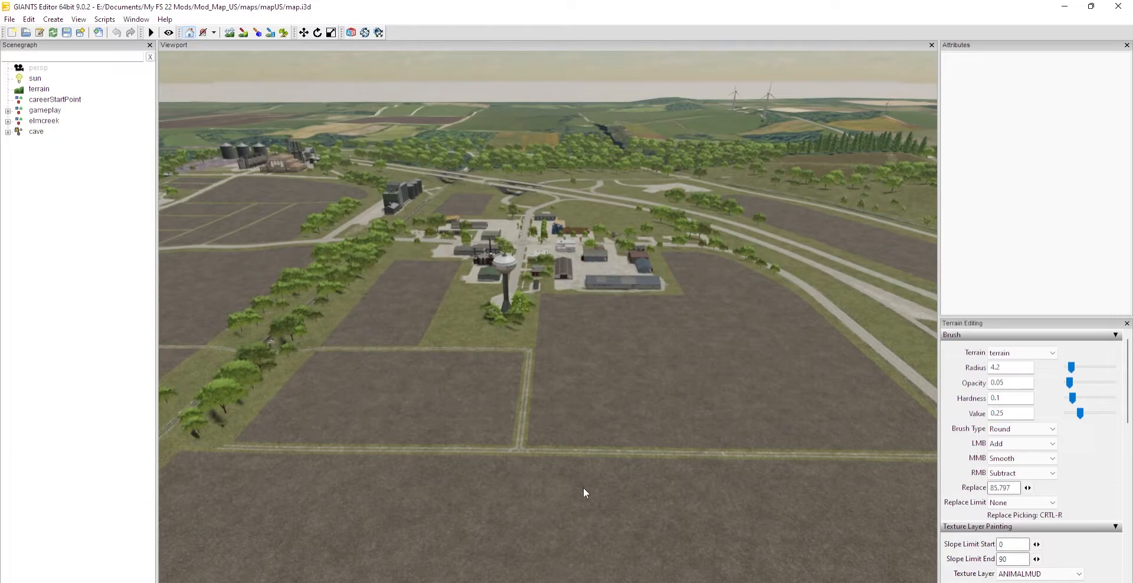
{"action": "mouse_move", "coordinate": [654, 423]}
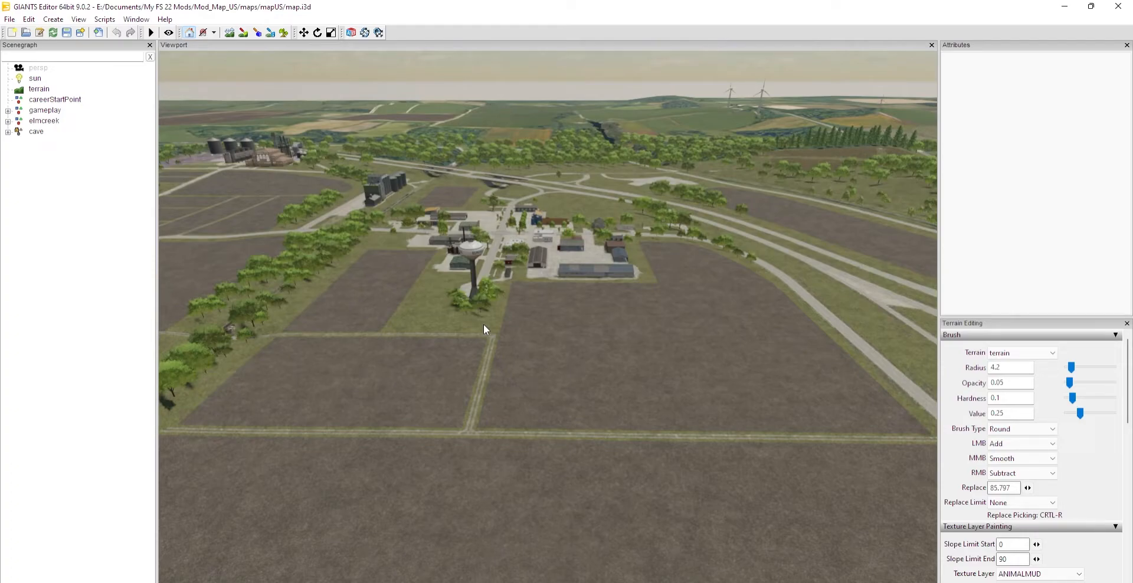
{"action": "mouse_move", "coordinate": [534, 306]}
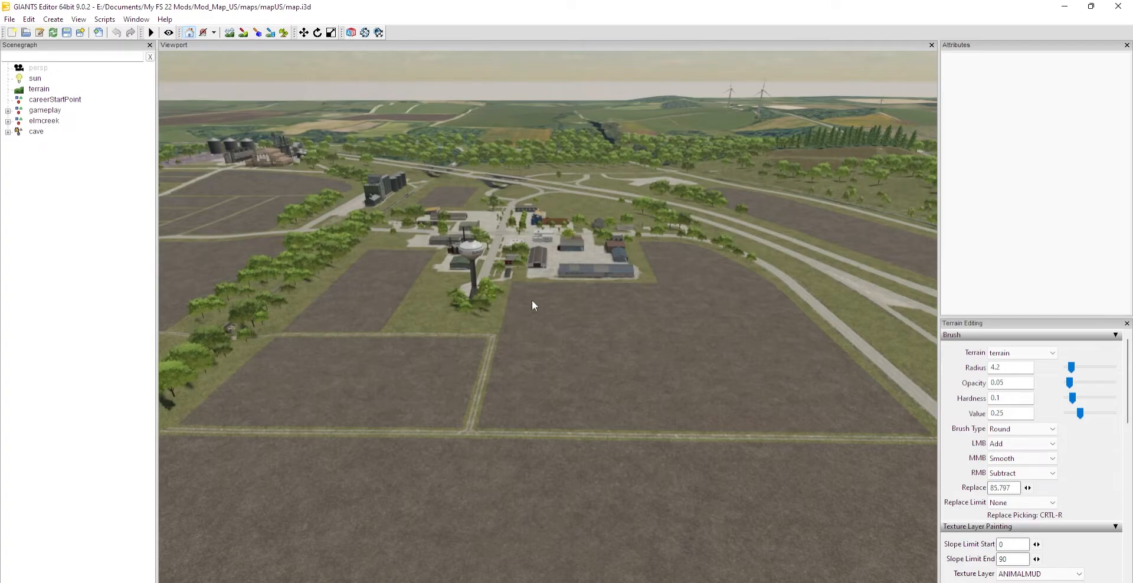
{"action": "mouse_move", "coordinate": [491, 437]}
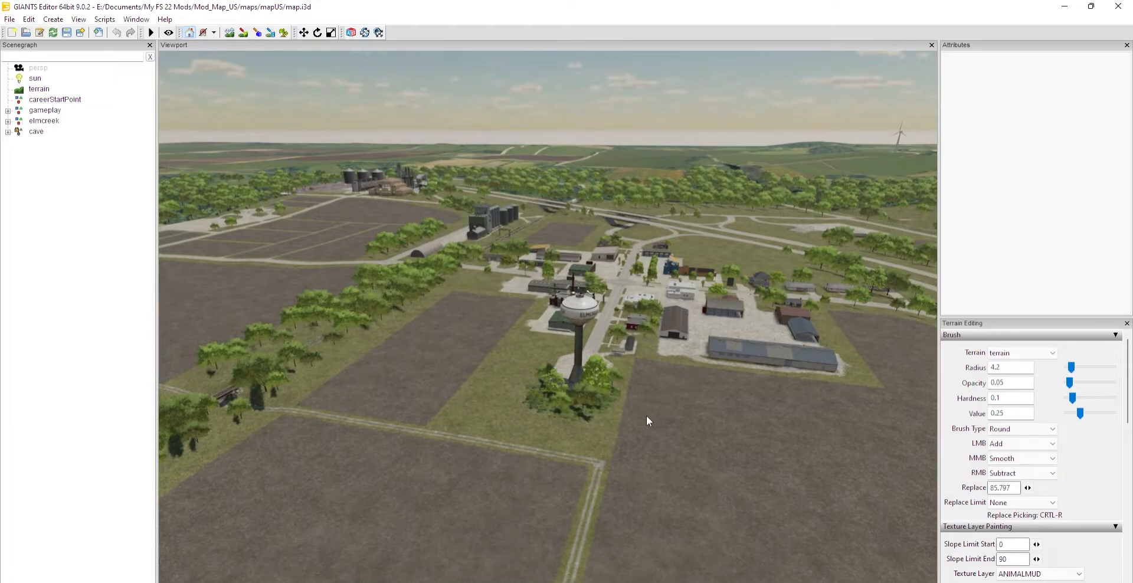
{"action": "mouse_move", "coordinate": [605, 453]}
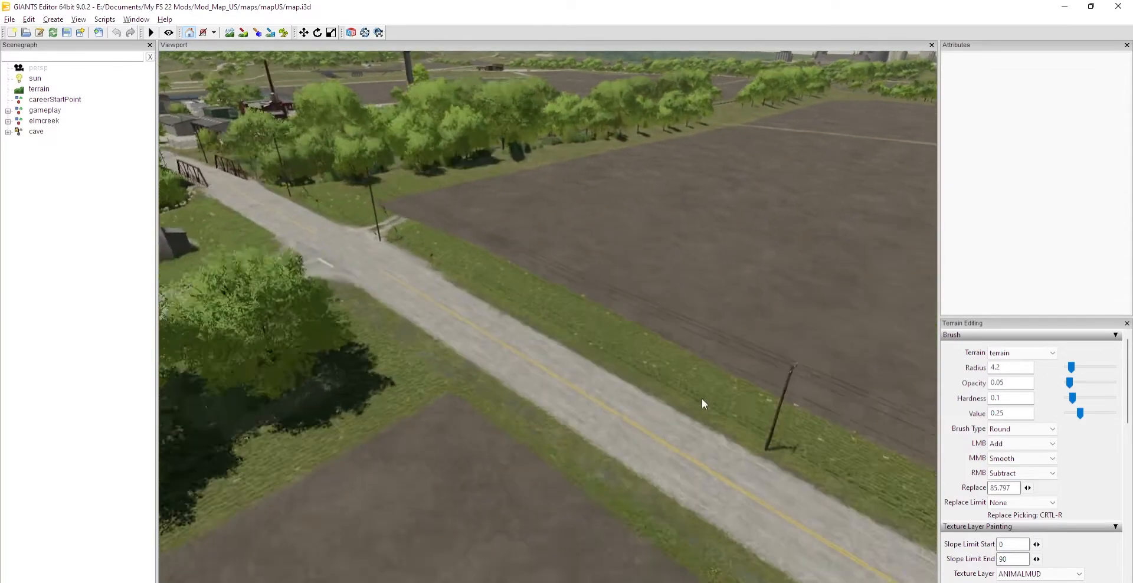
- Pan along the country road to the silos, then bring up the editor Preferences window
{"action": "left_click_drag", "start_coordinate": [704, 405], "coordinate": [568, 409]}
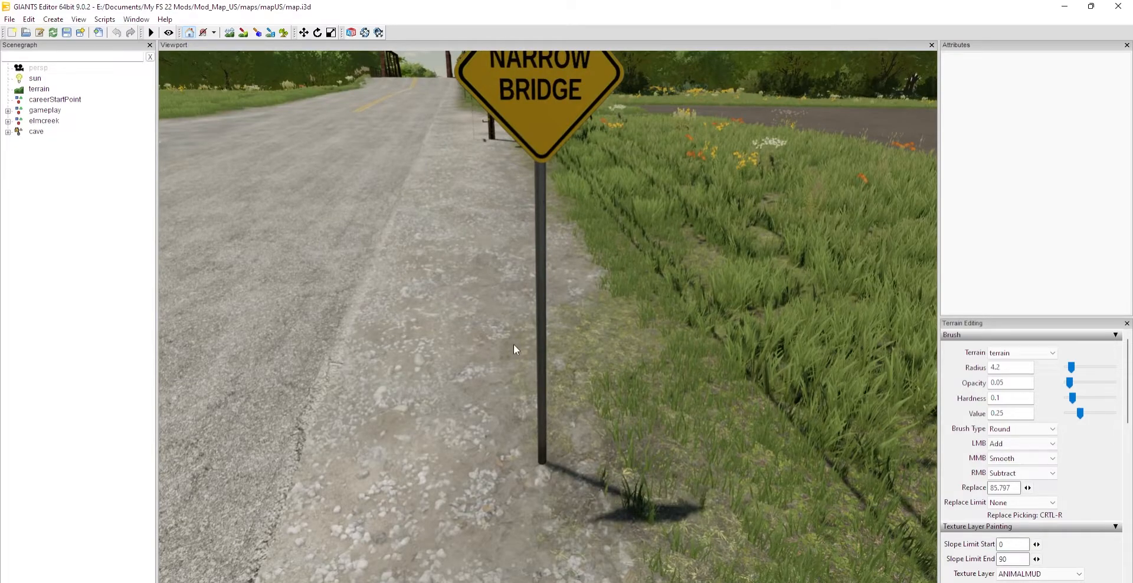
{"action": "mouse_move", "coordinate": [277, 347]}
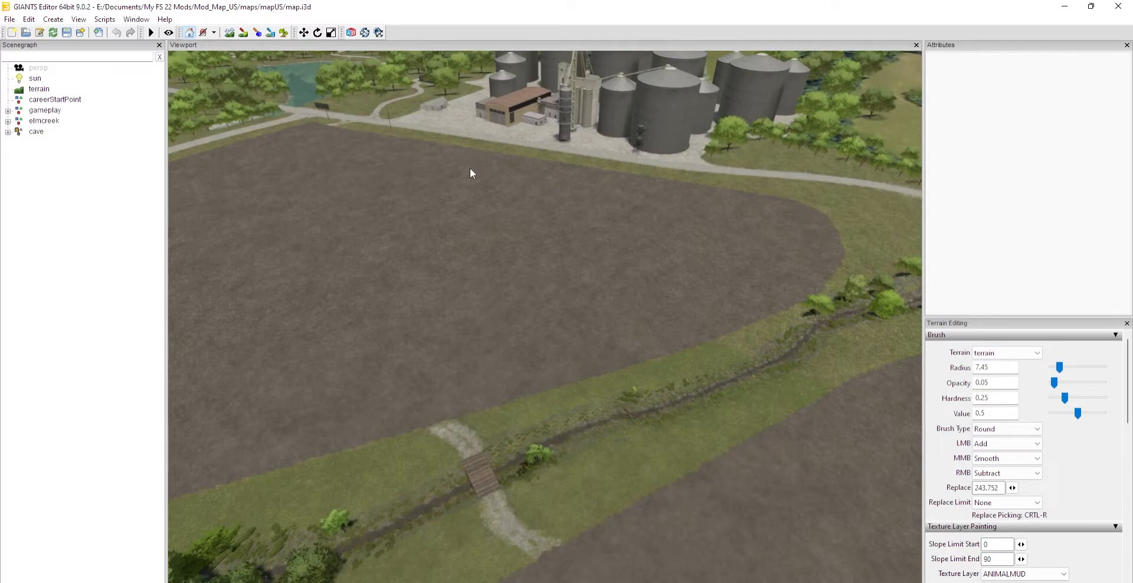
{"action": "mouse_move", "coordinate": [228, 191]}
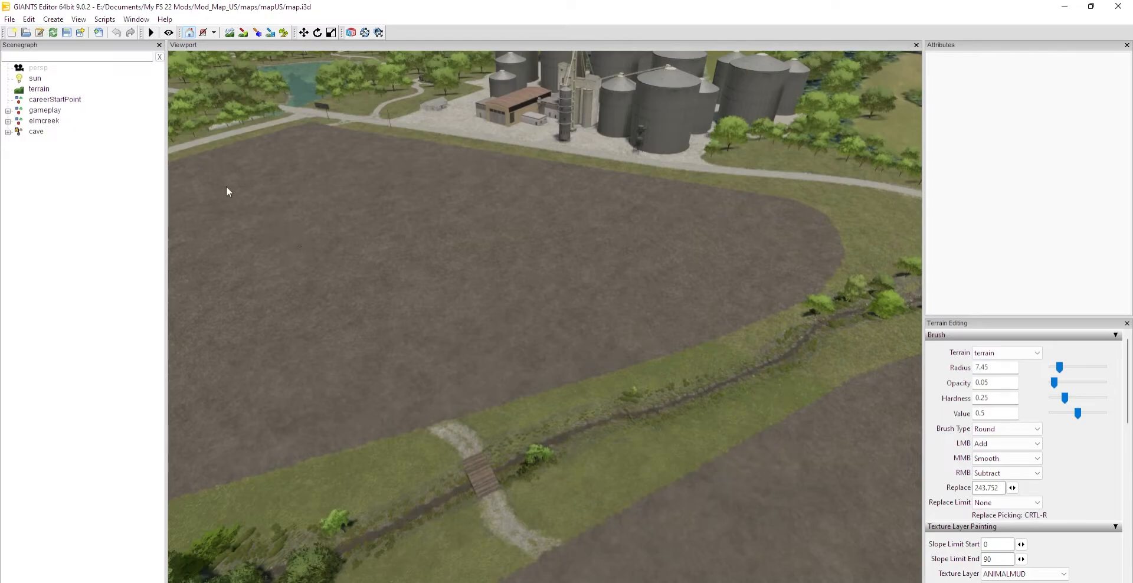
{"action": "left_click", "coordinate": [9, 20]}
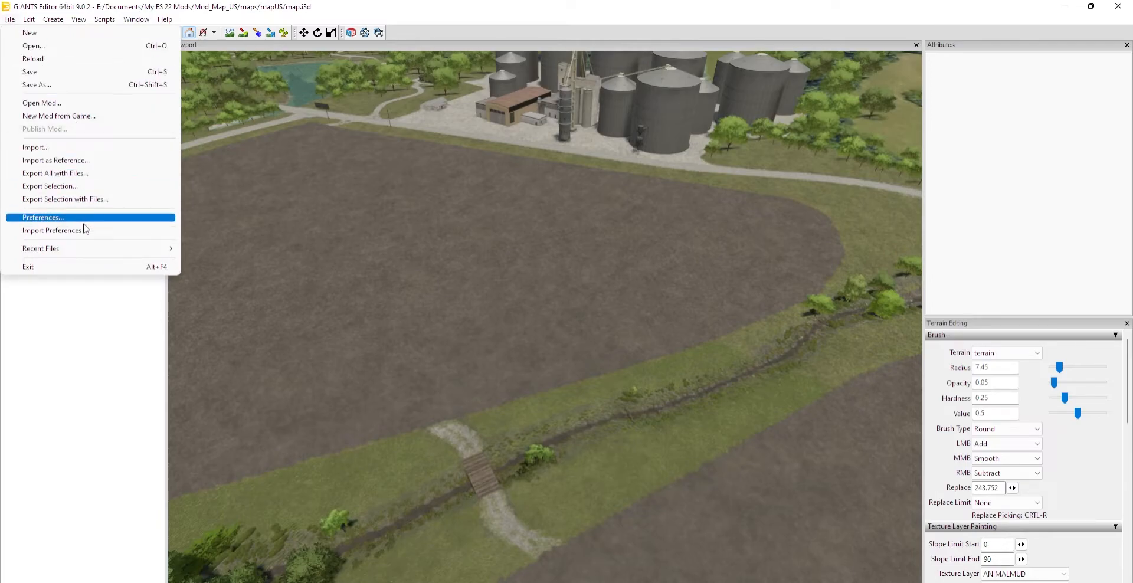
{"action": "left_click", "coordinate": [42, 217]}
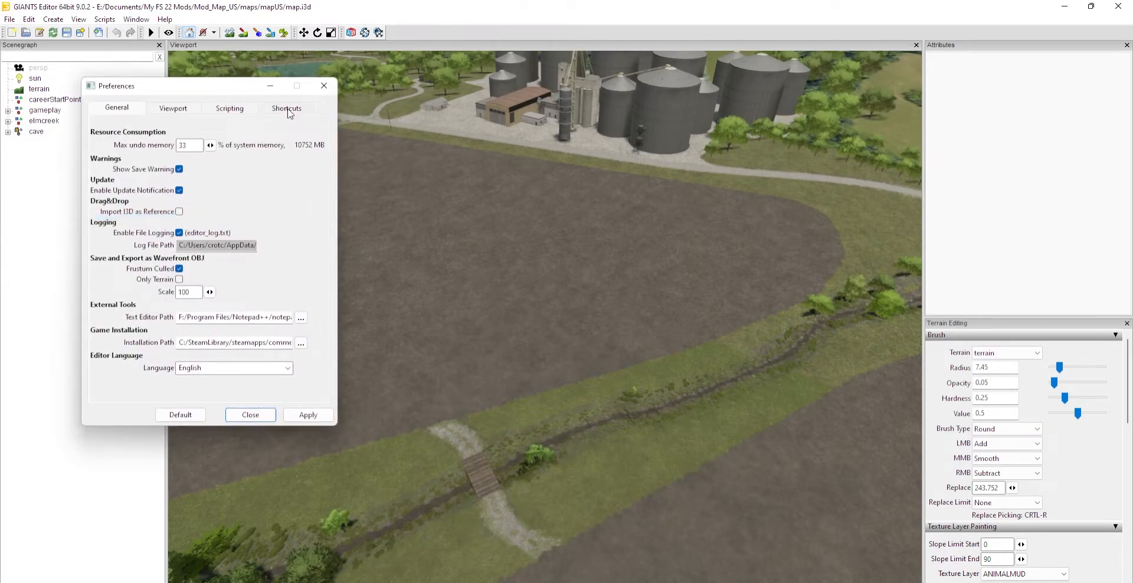
- Show the Shortcuts list and scroll it down to the final gizmo and reset entries
{"action": "left_click", "coordinate": [286, 108]}
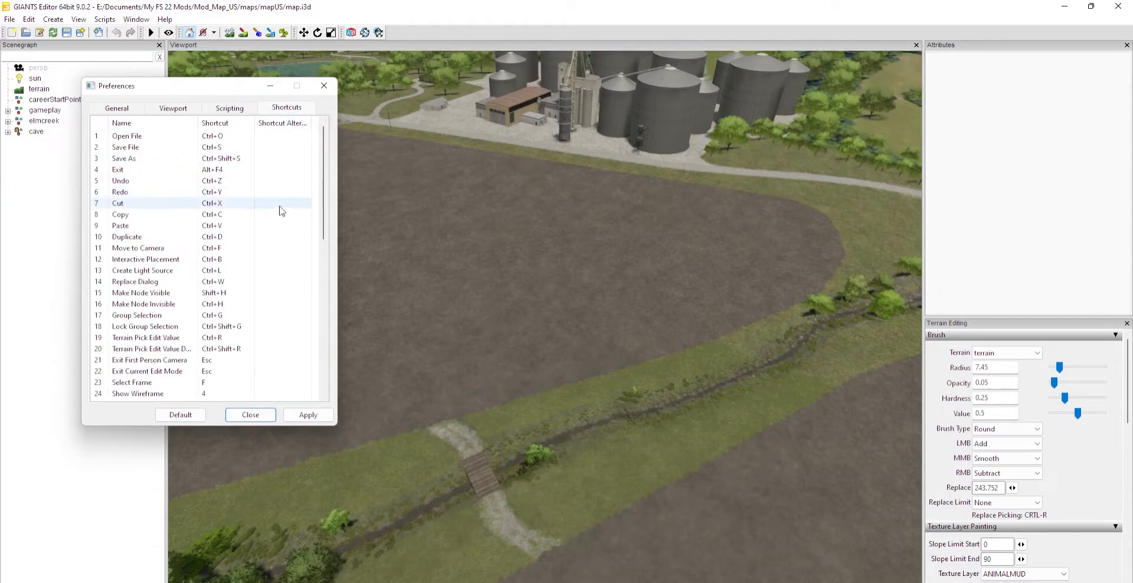
{"action": "scroll", "scroll_direction": "down", "scroll_amount": 3}
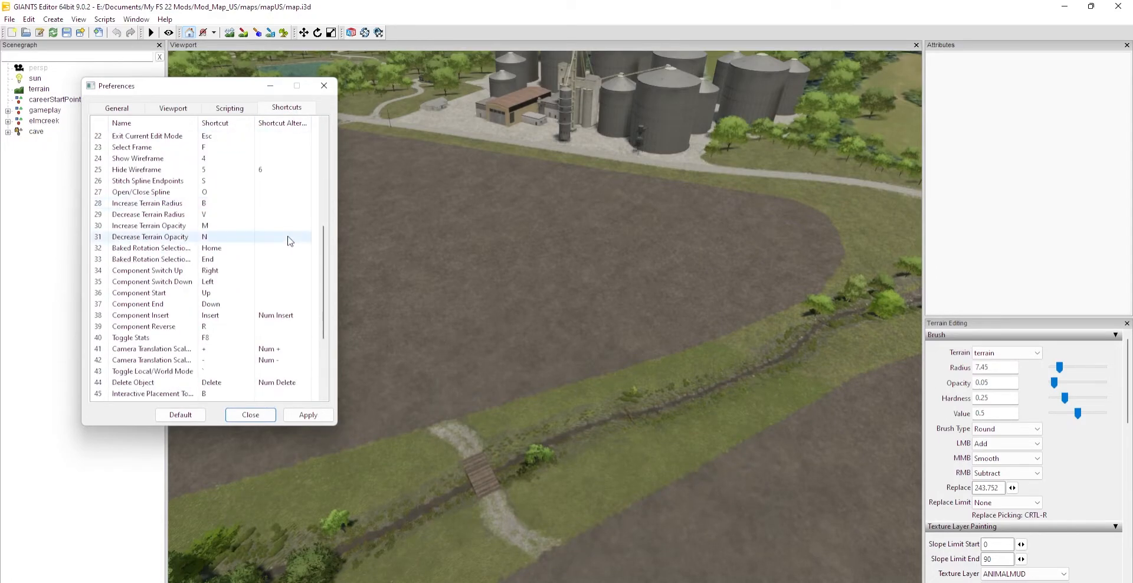
{"action": "scroll", "scroll_direction": "down", "scroll_amount": 3}
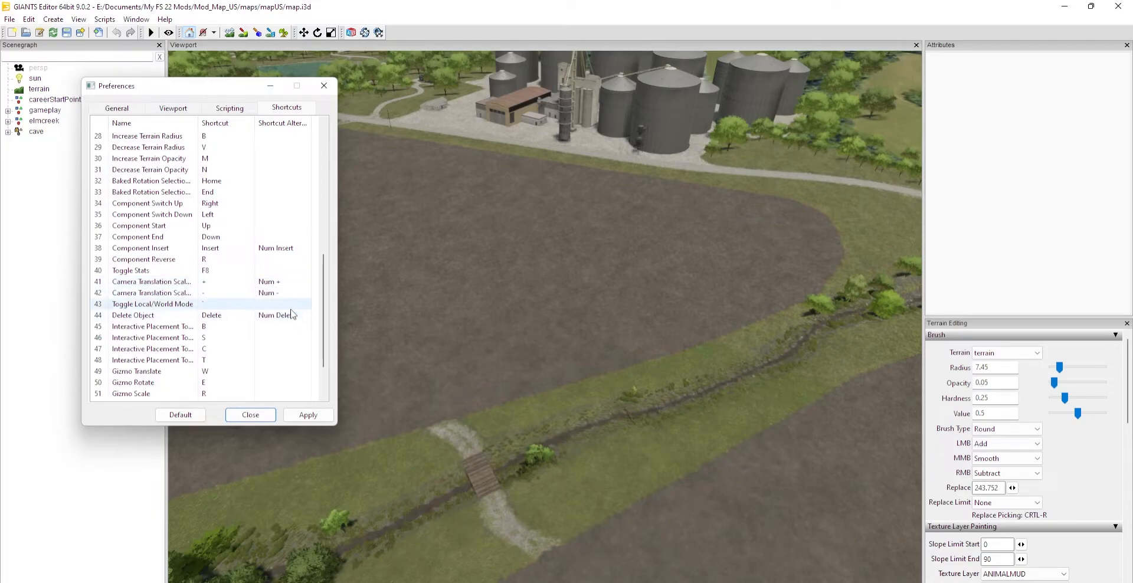
{"action": "mouse_move", "coordinate": [289, 310]}
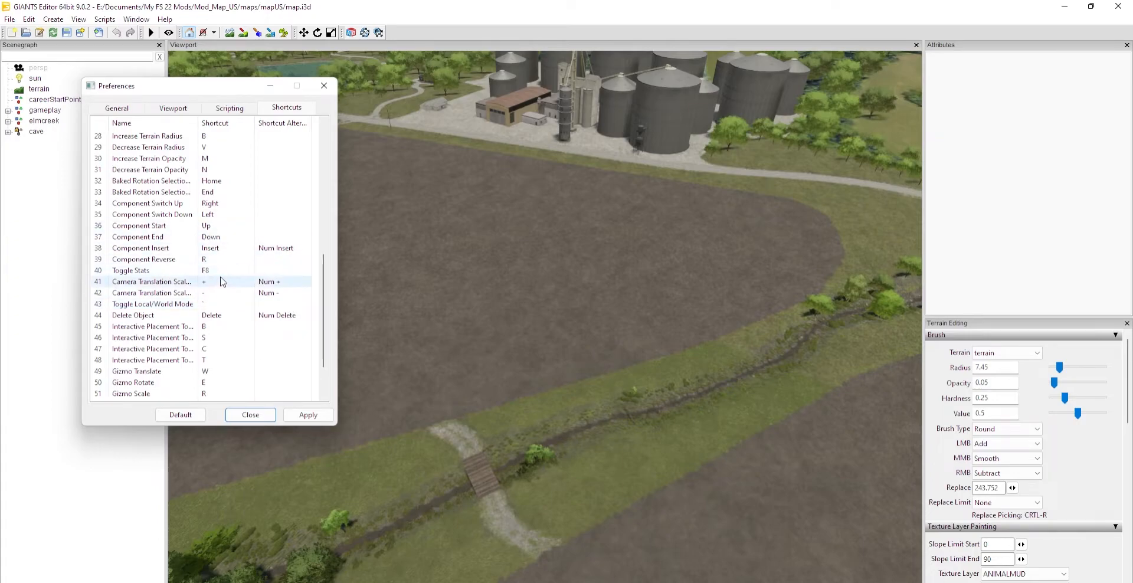
{"action": "mouse_move", "coordinate": [275, 289]}
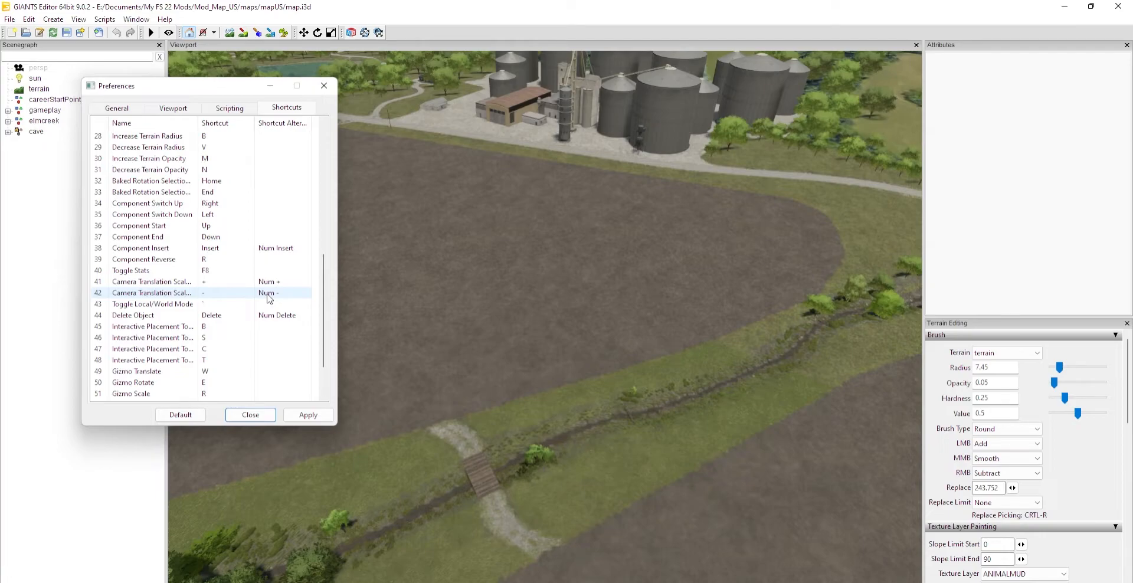
{"action": "mouse_move", "coordinate": [279, 292]}
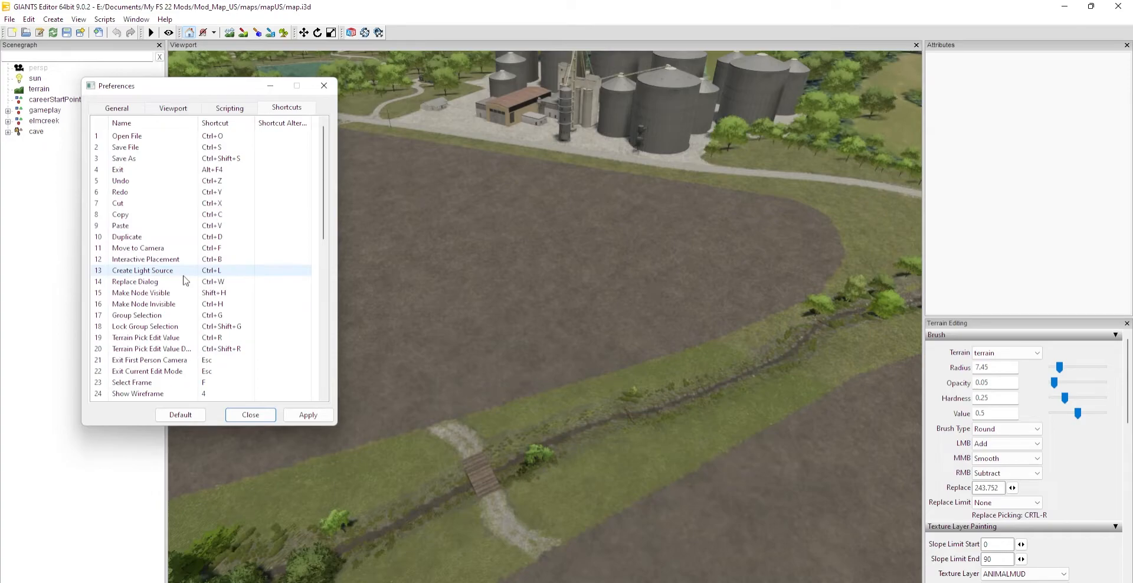
{"action": "scroll", "scroll_direction": "down", "scroll_amount": 3}
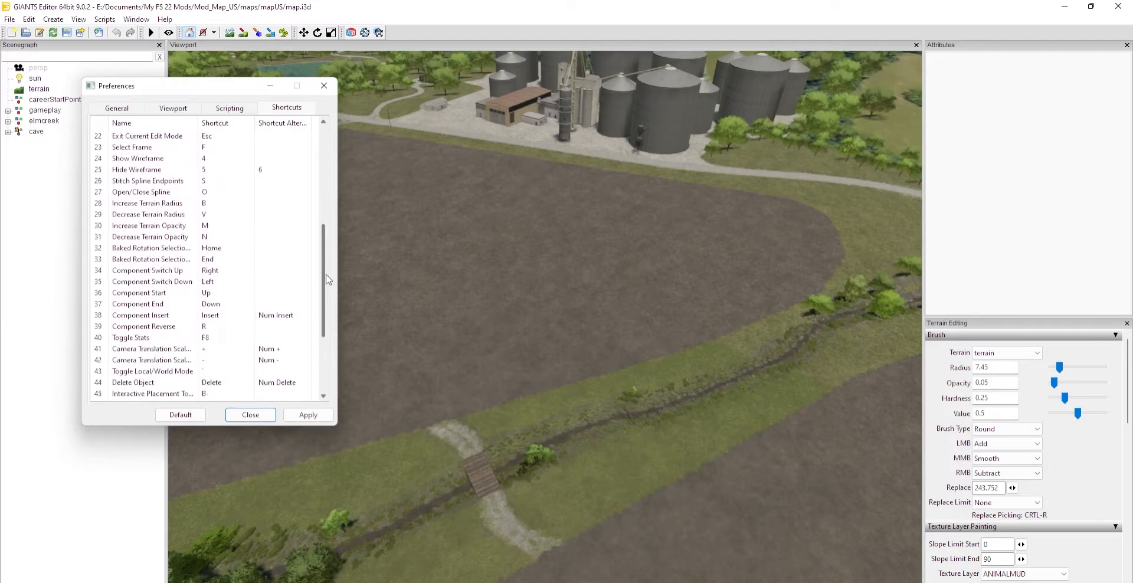
{"action": "scroll", "scroll_direction": "down", "scroll_amount": 3}
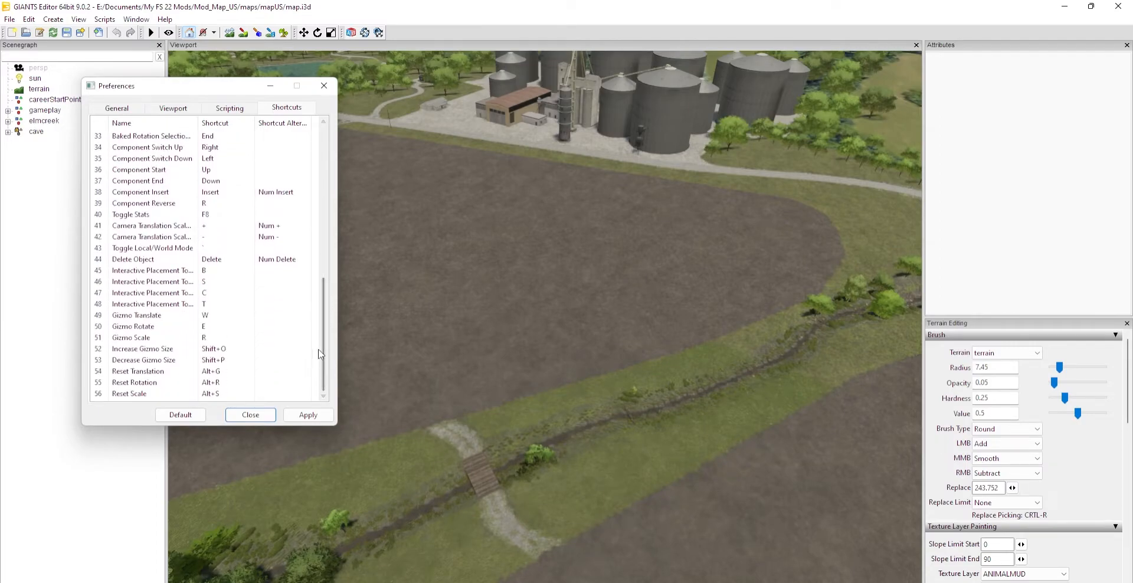